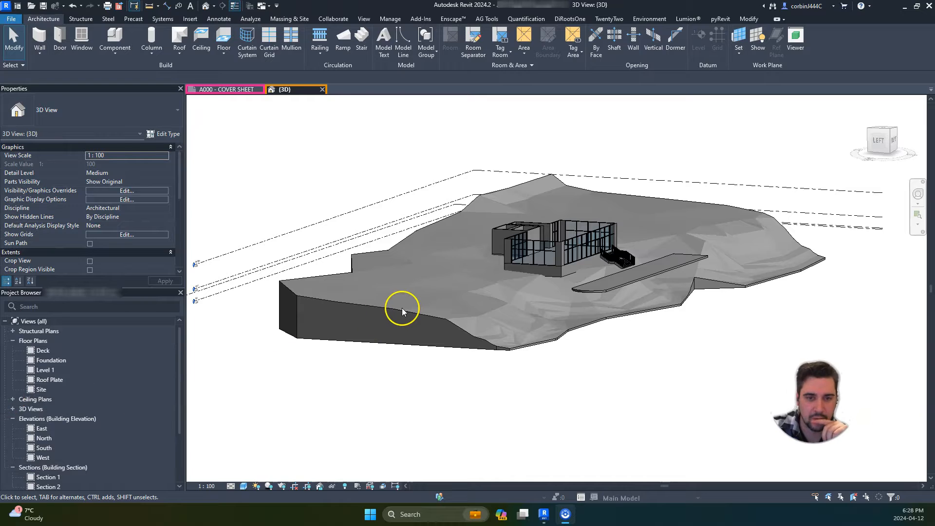
Give the toposolid type a single Earth structure layer 10 thick.
click(402, 311)
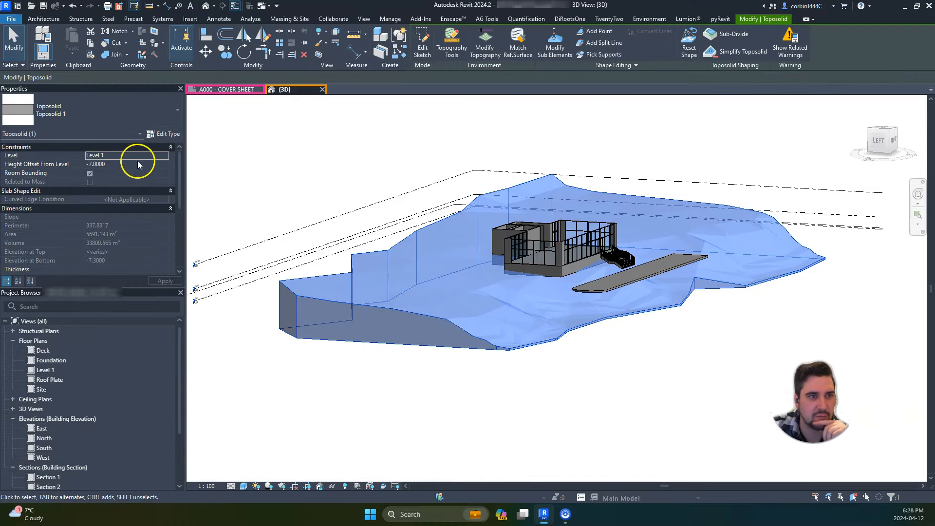
mouse_move(173, 140)
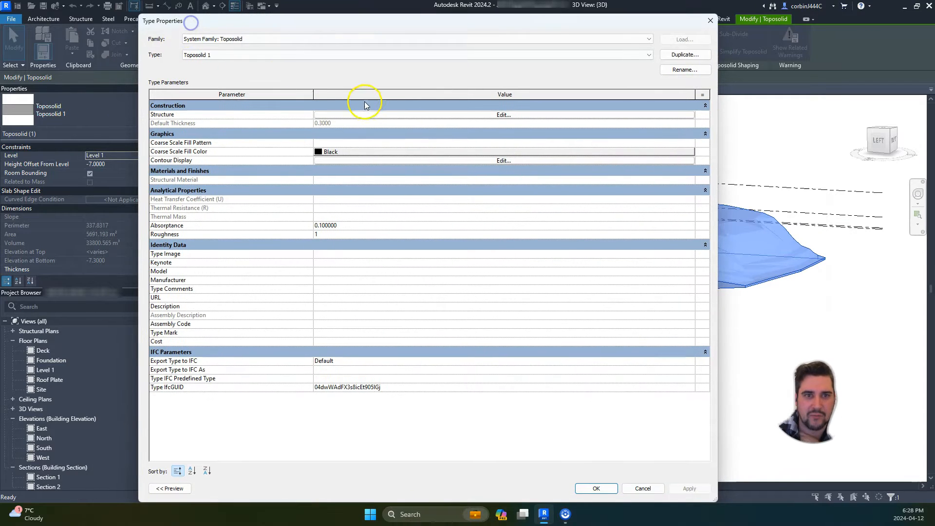
click(503, 115)
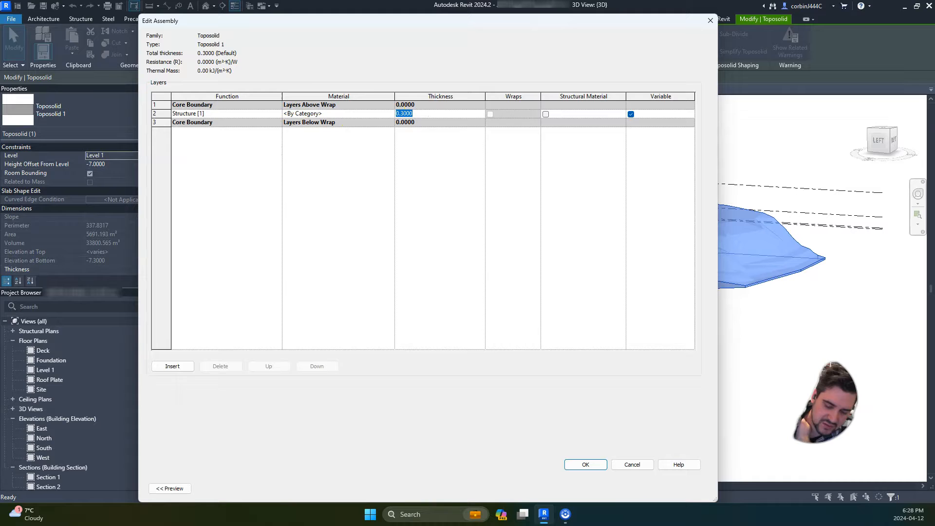
text(10.0000)
text(ar)
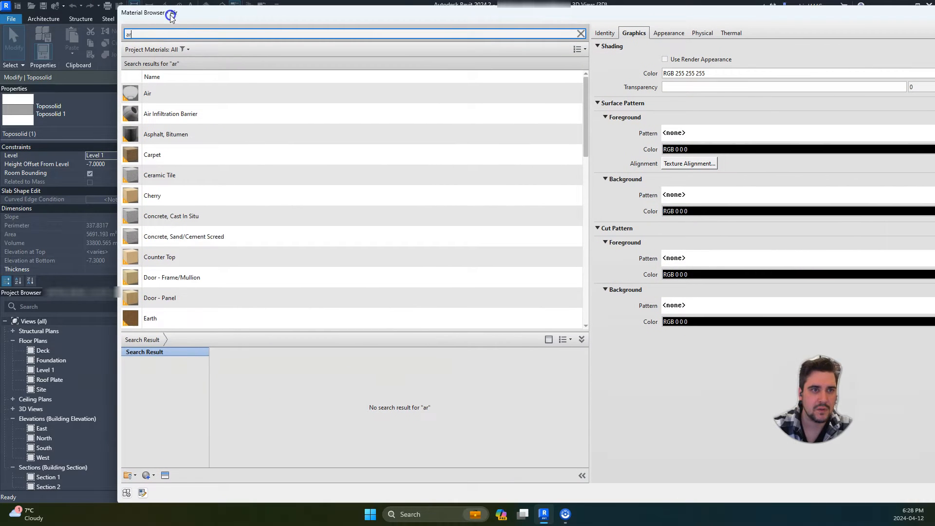
text(earth)
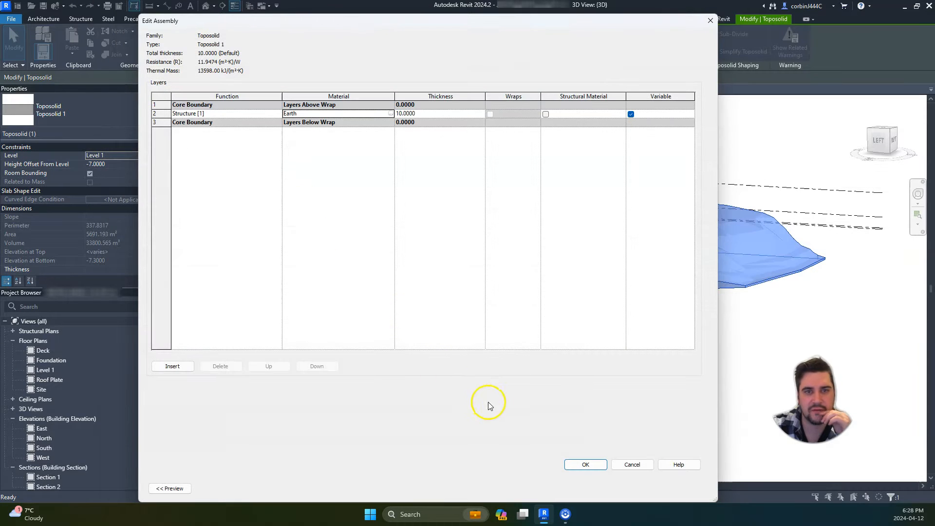
click(584, 464)
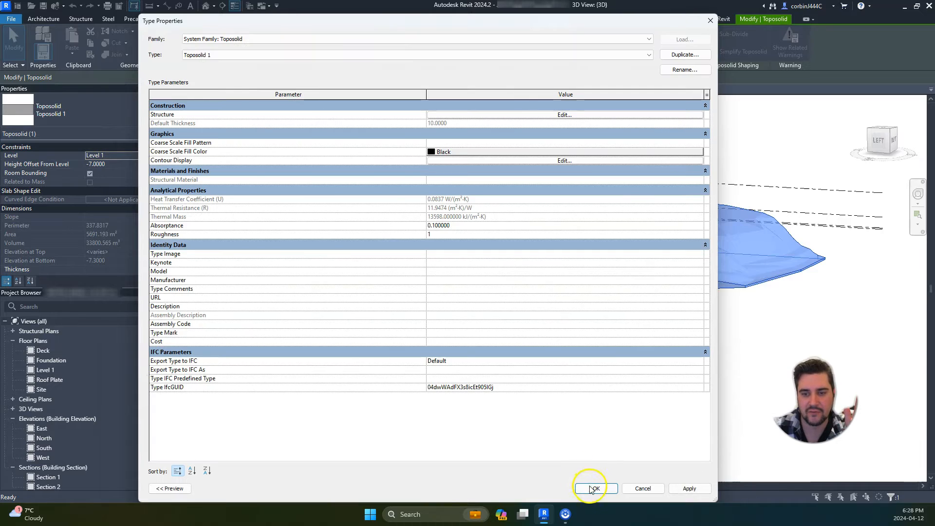
click(594, 488)
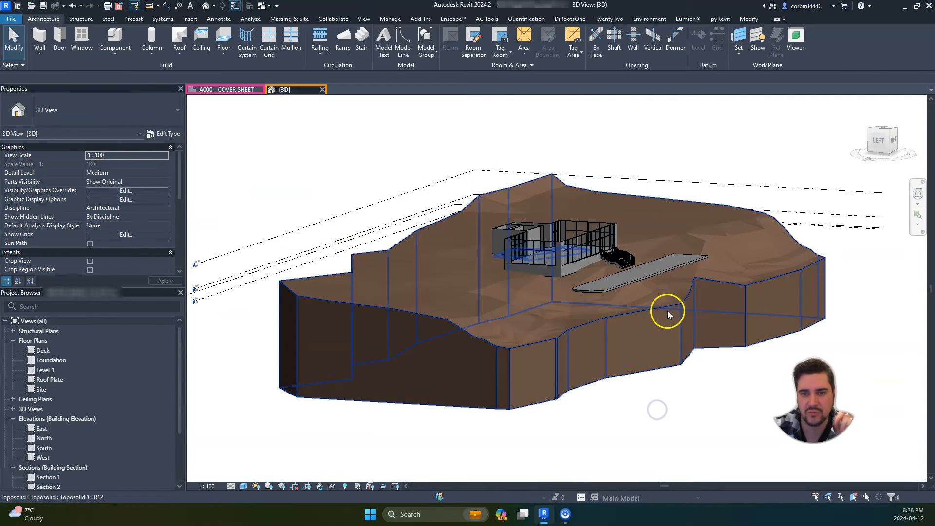
drag(668, 315, 310, 331)
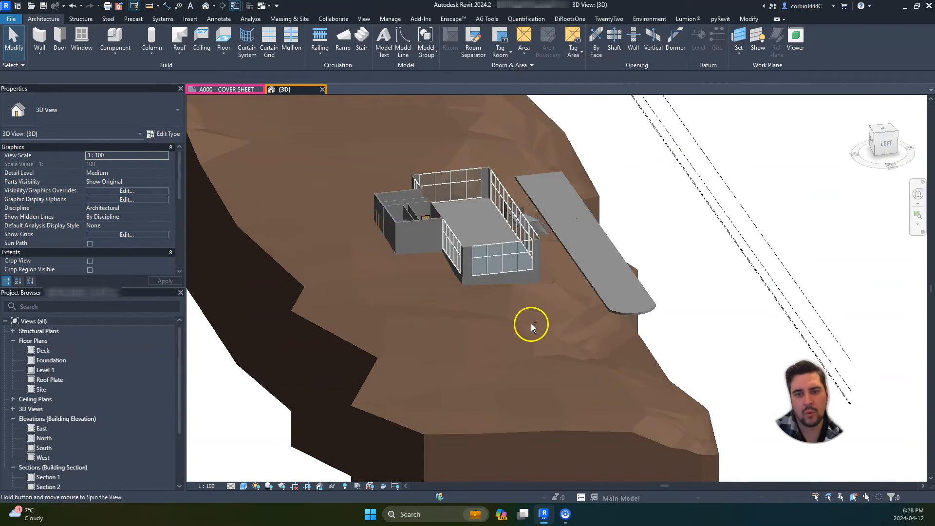
drag(531, 327, 473, 299)
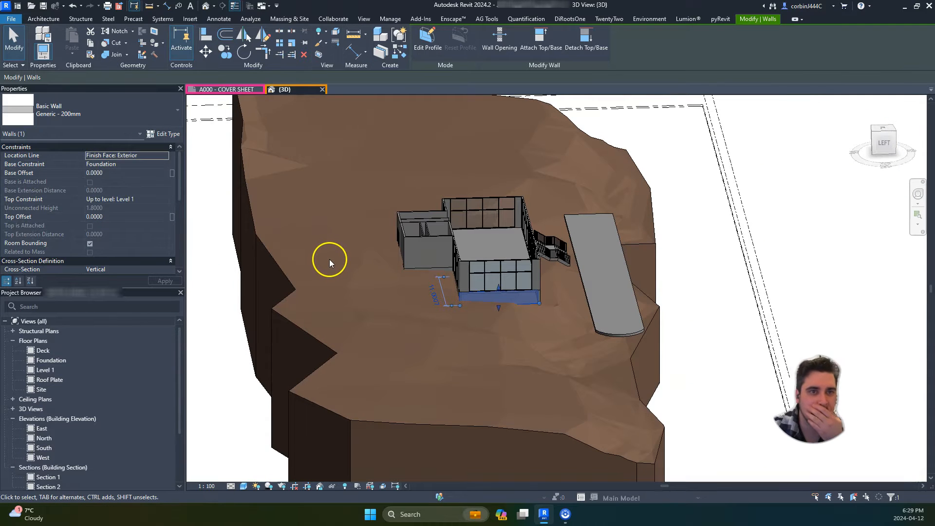
Create a Model In-Place component in the Toposolid category named Topo Cut.
click(43, 18)
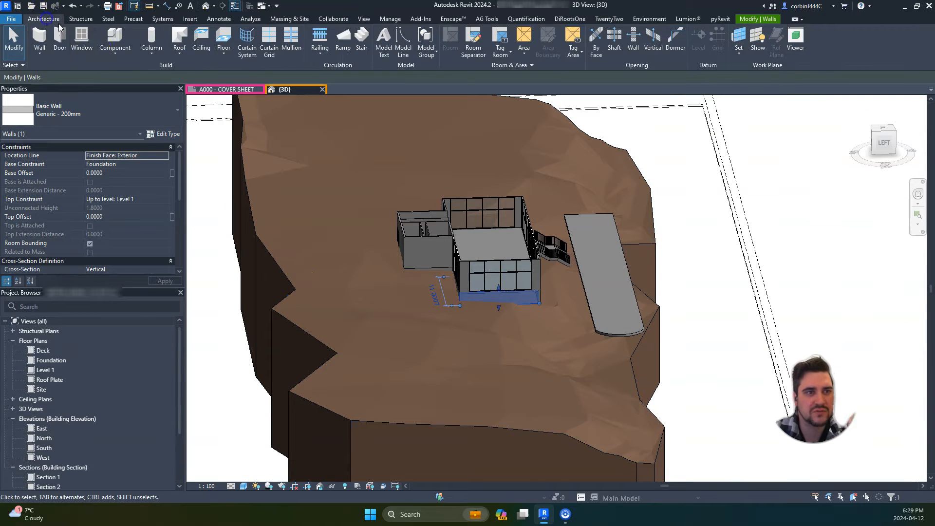
click(114, 39)
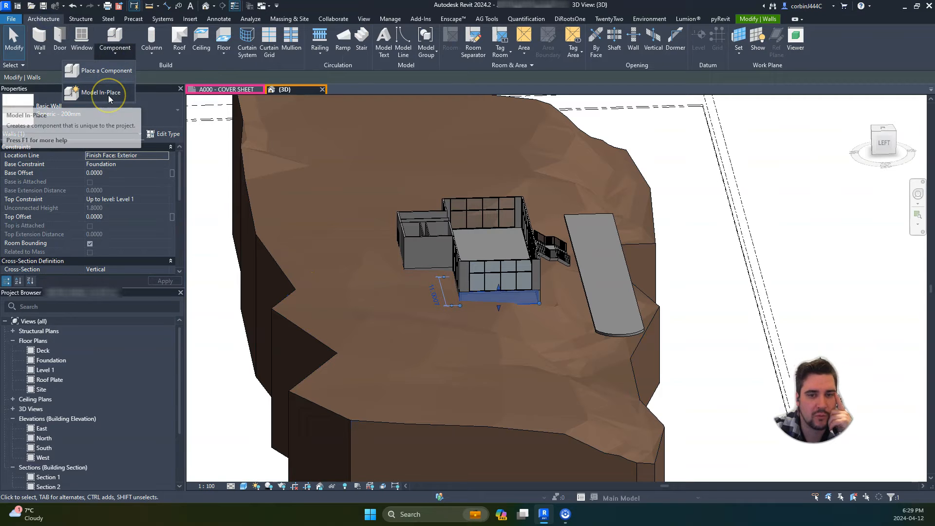
mouse_move(101, 92)
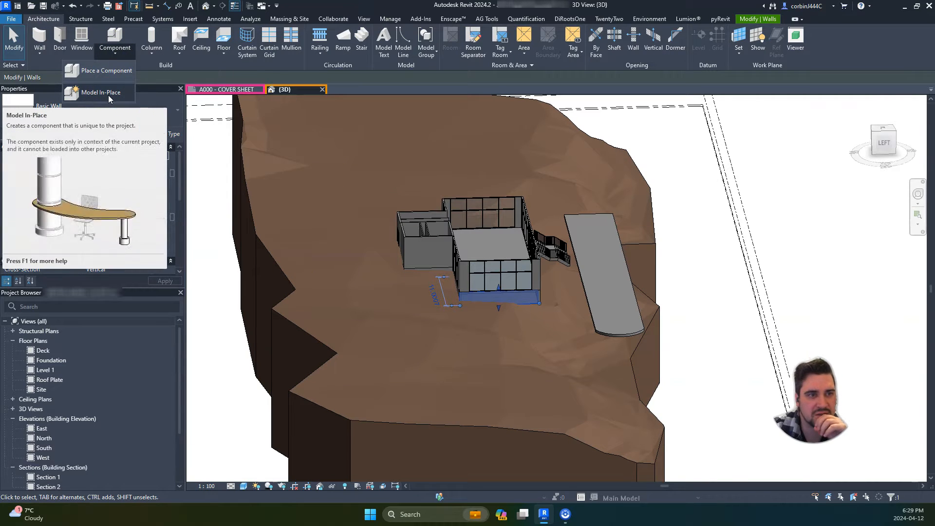
click(101, 93)
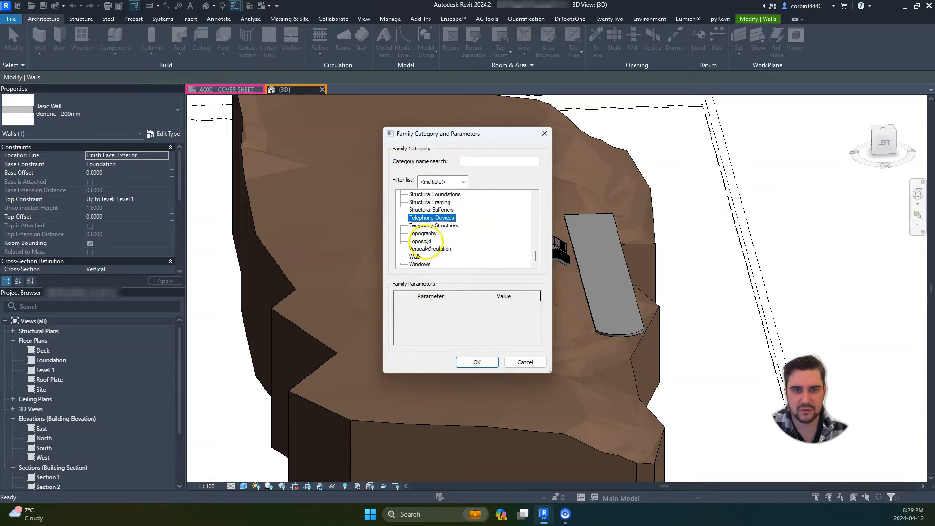
click(476, 362)
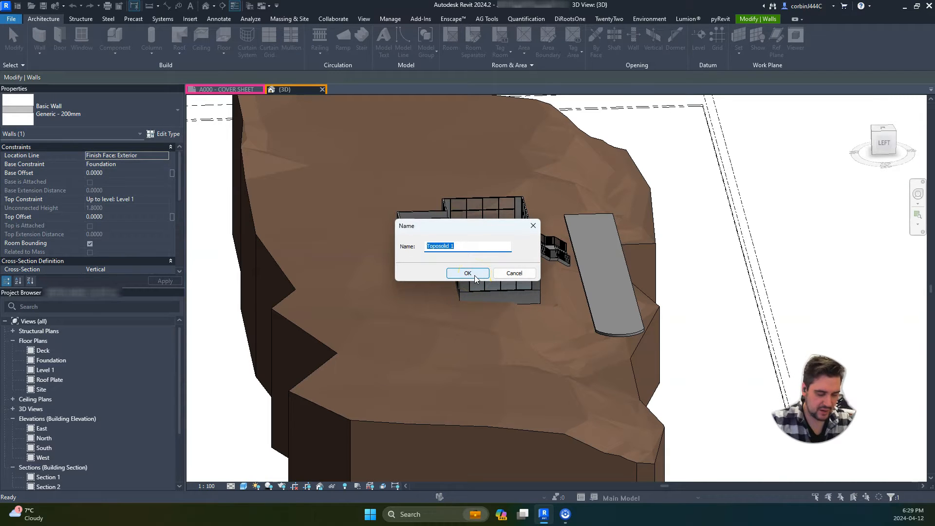
text(Topo Cut)
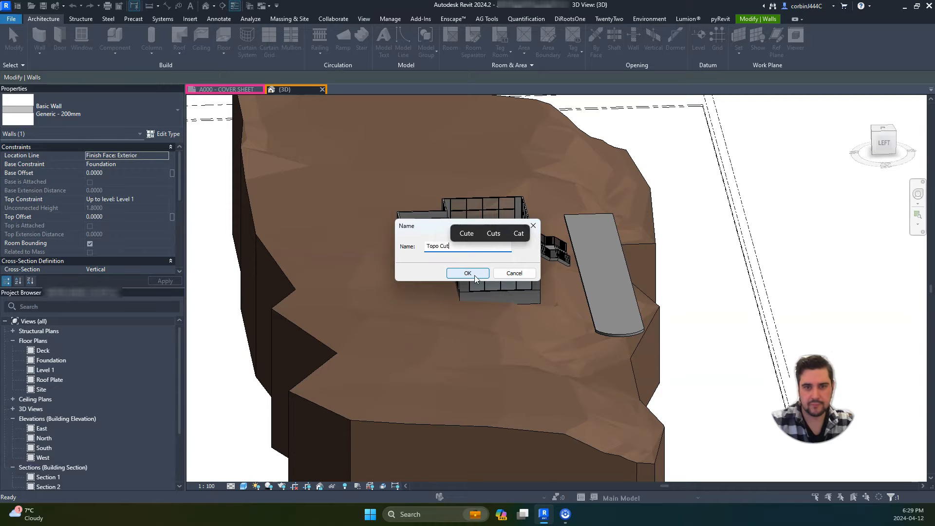
click(468, 273)
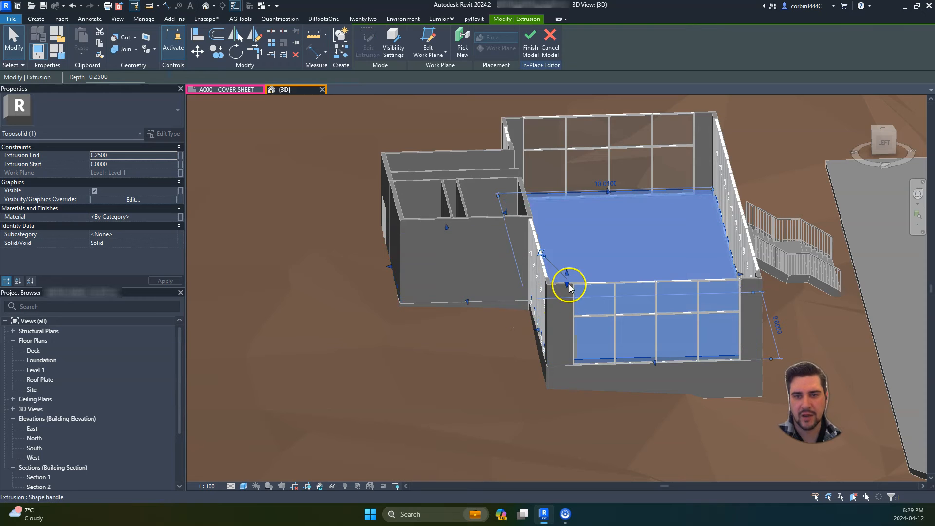
Resize the footprint extrusion, make it a void, and cut it from the toposolid.
drag(568, 284, 570, 316)
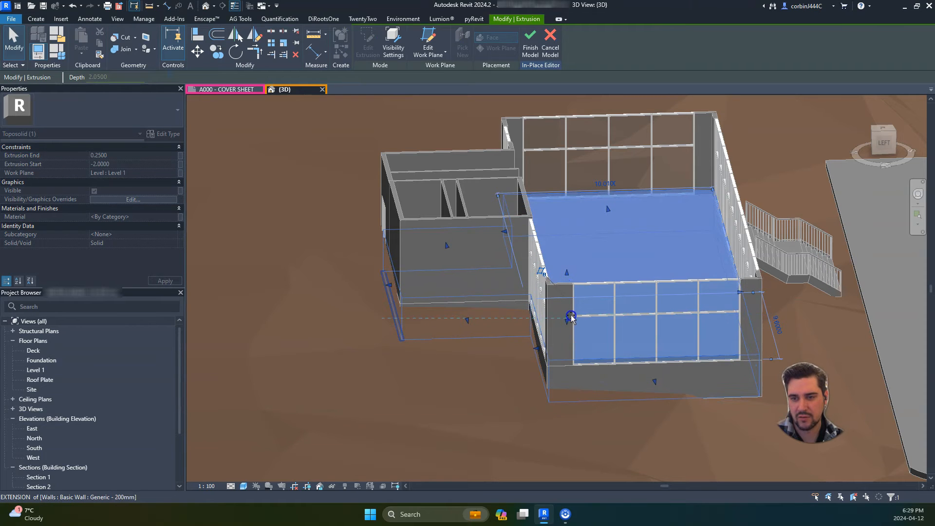
drag(571, 316, 570, 277)
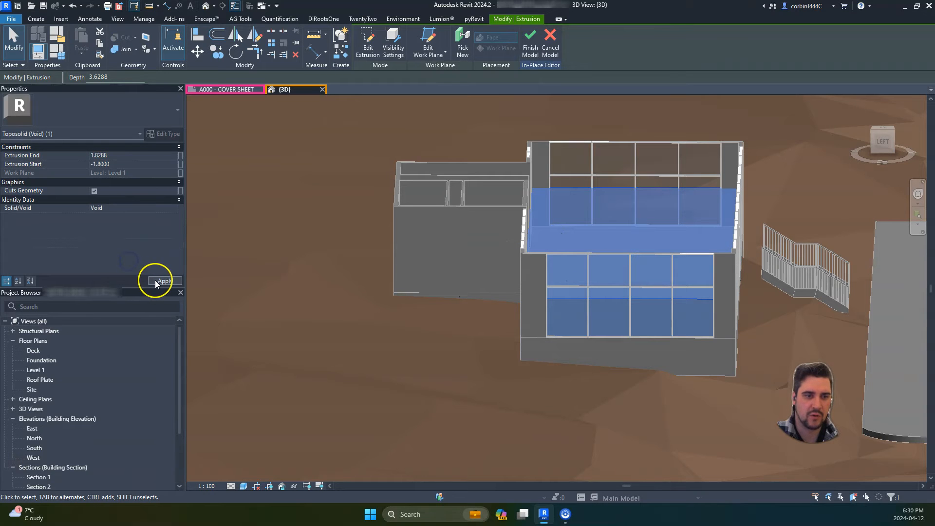
click(164, 281)
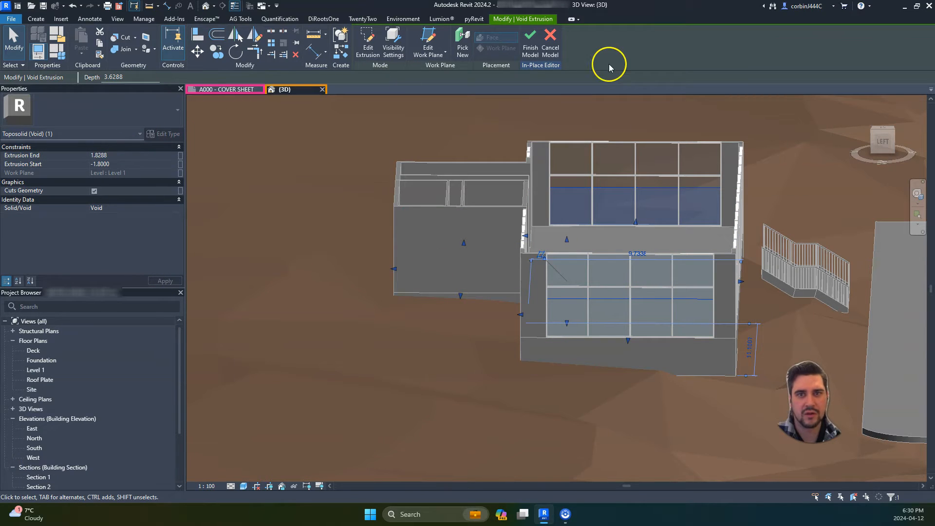
click(530, 42)
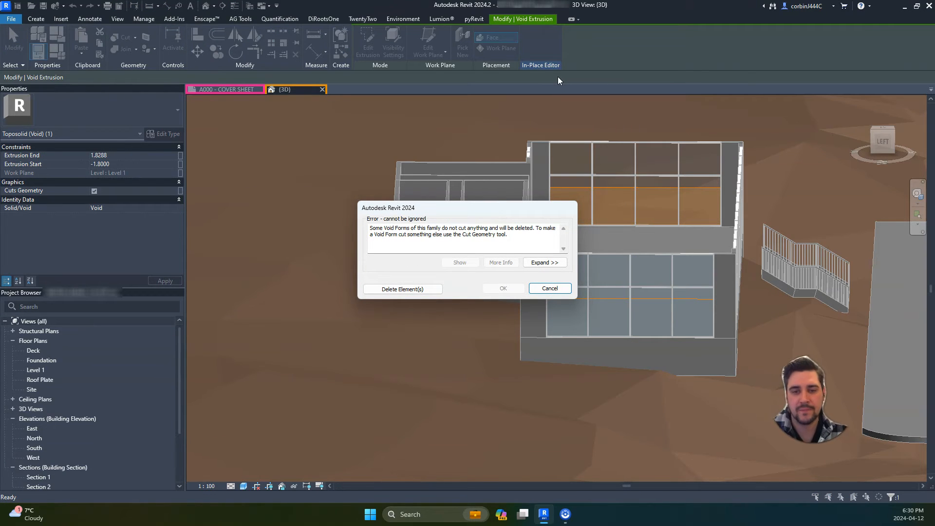
click(549, 288)
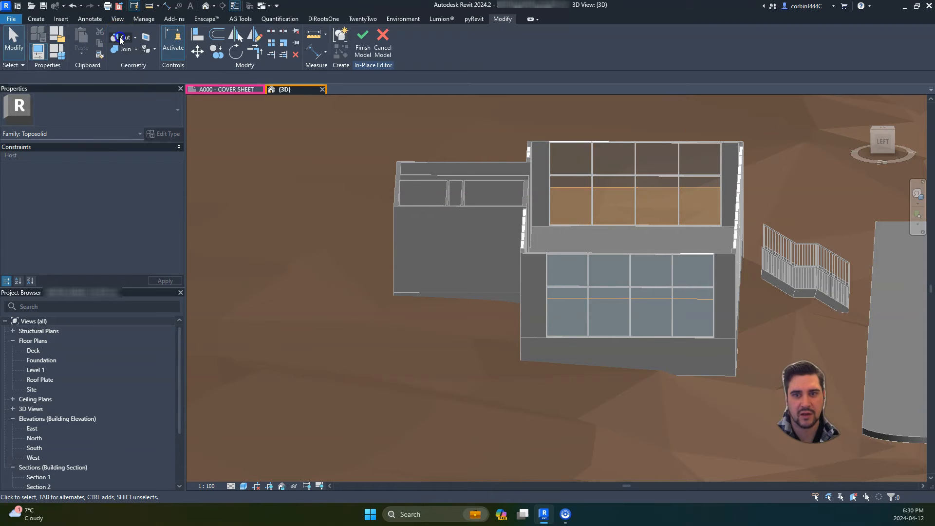
click(122, 37)
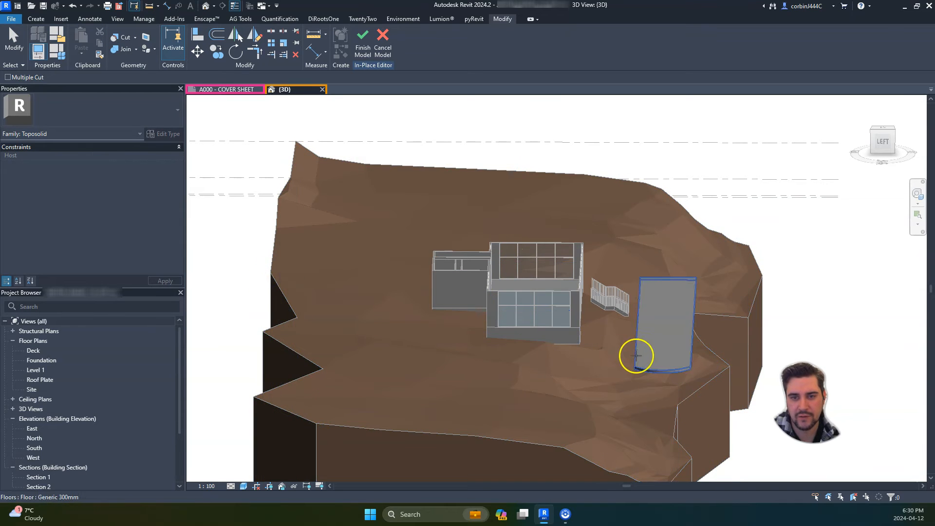
drag(636, 355, 560, 398)
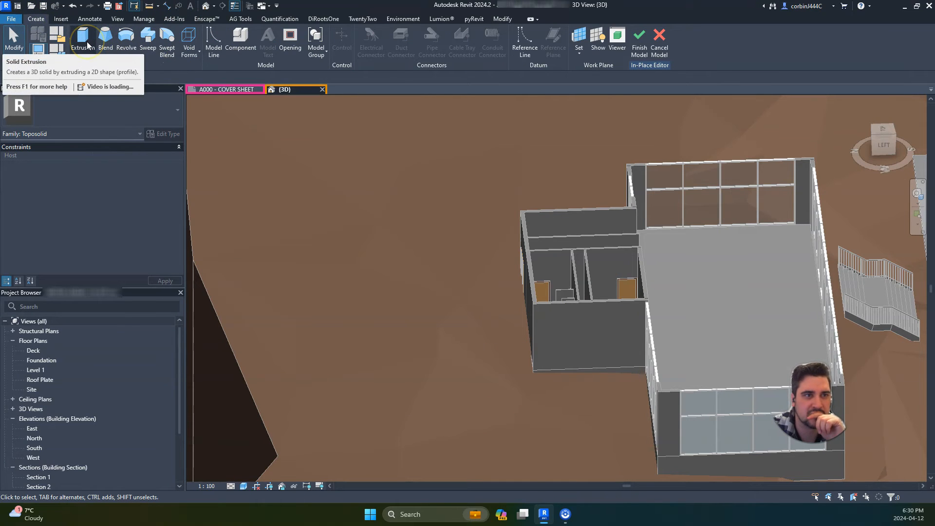
Extrude a rear entry shape (value 2), drag its depths to the back wall, and cut it.
click(80, 41)
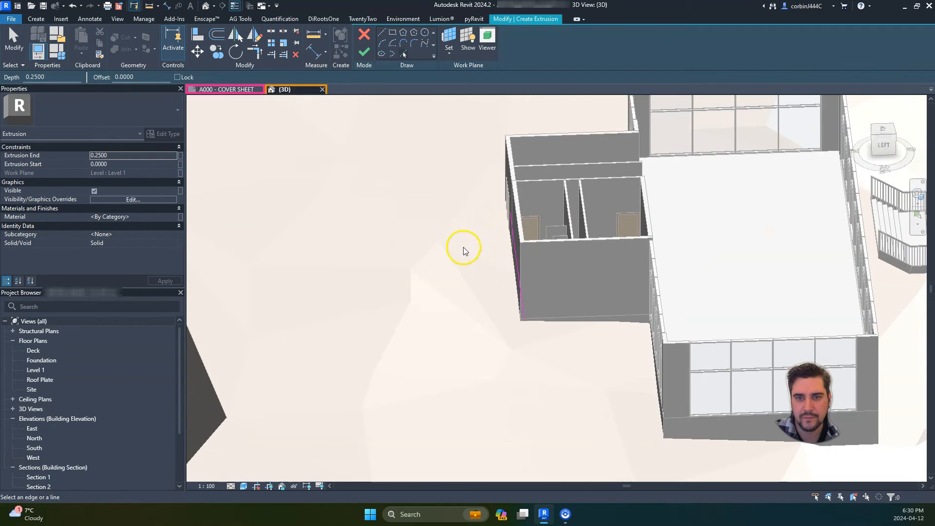
mouse_move(517, 332)
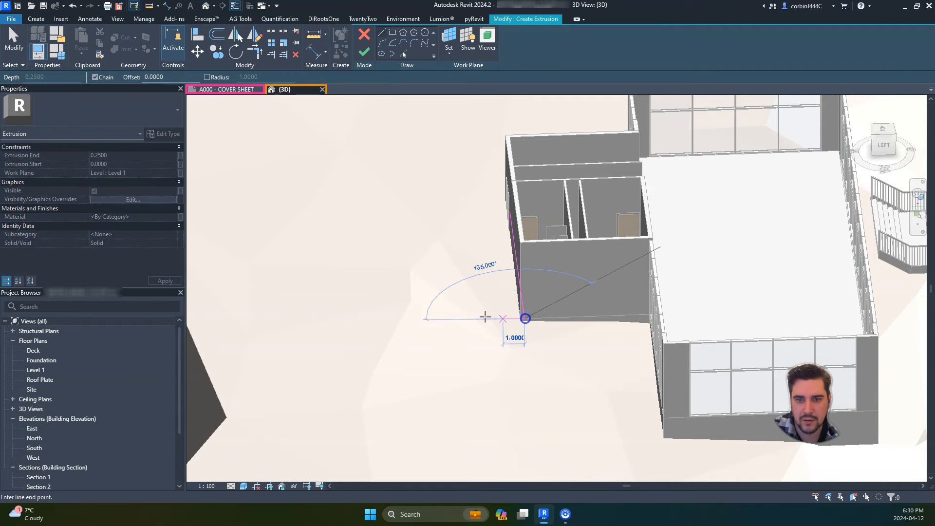
text(2)
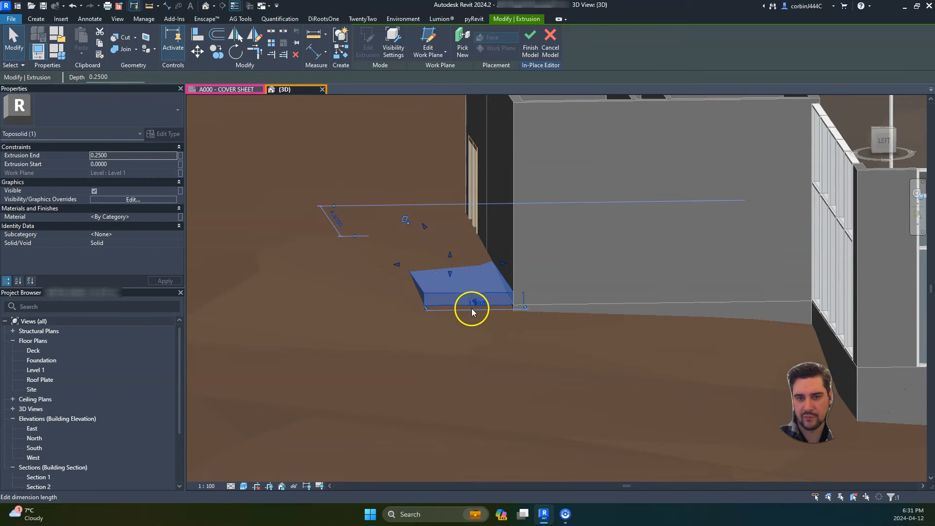
drag(470, 301, 449, 285)
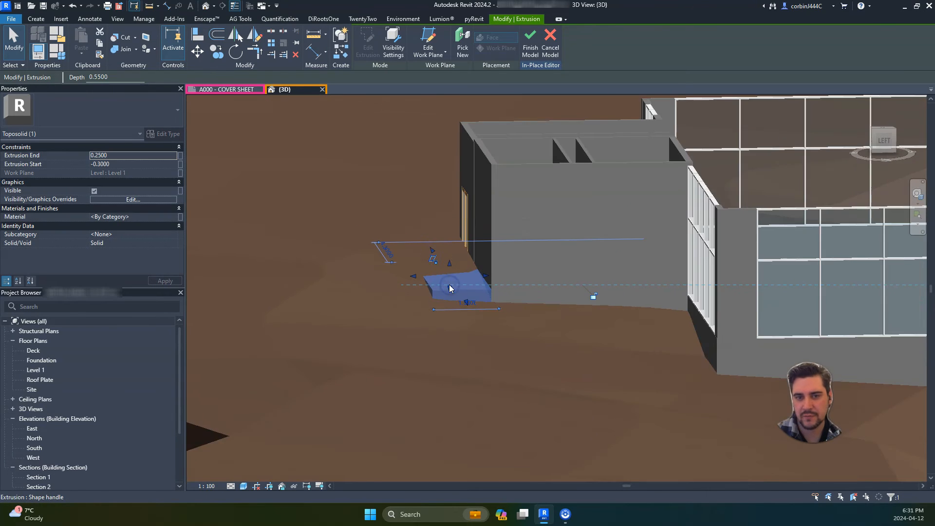
drag(450, 288, 452, 224)
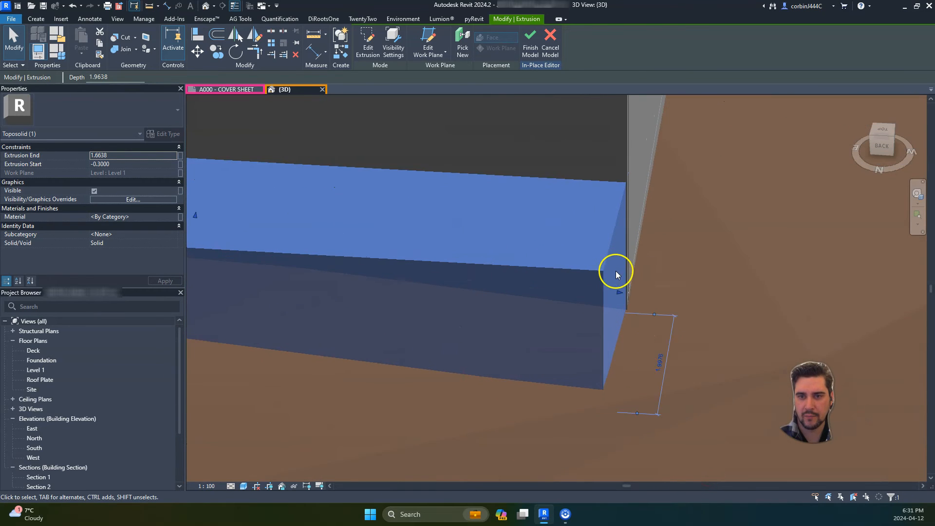
drag(617, 274, 614, 289)
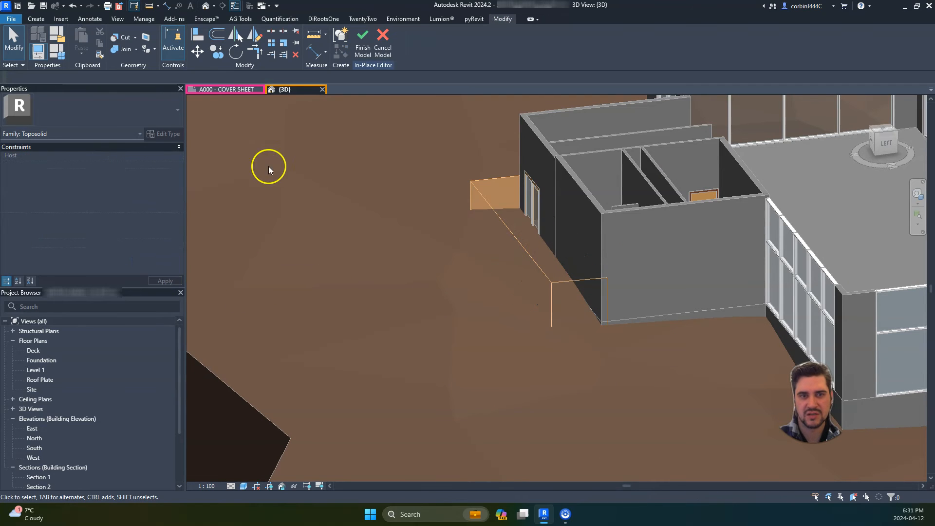
click(119, 37)
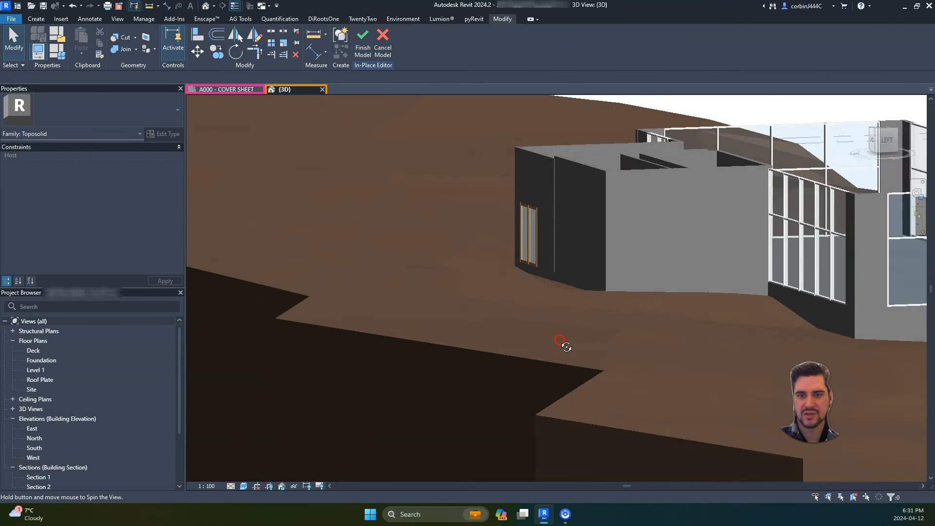
drag(561, 340, 892, 344)
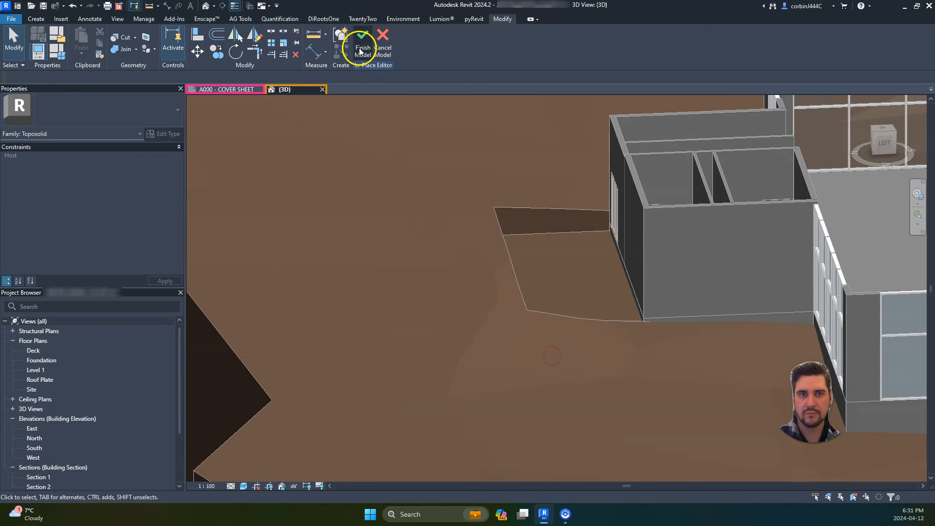
Finish the in-place model and add a similar floor in the entry cut, attaching walls.
click(361, 50)
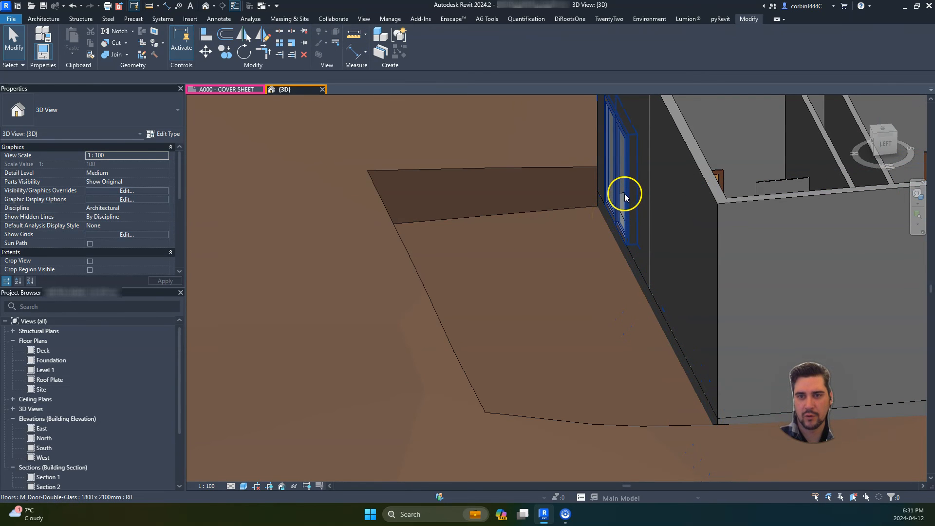
right_click(625, 194)
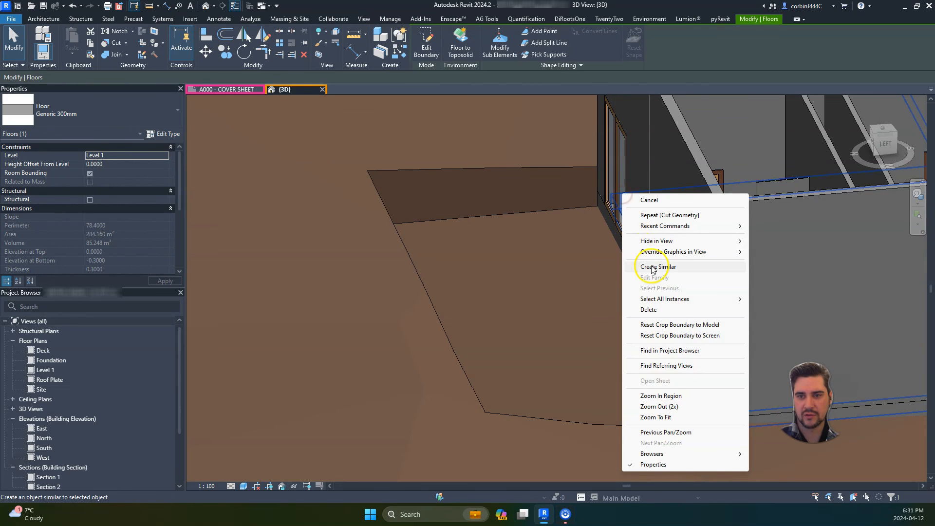
click(655, 267)
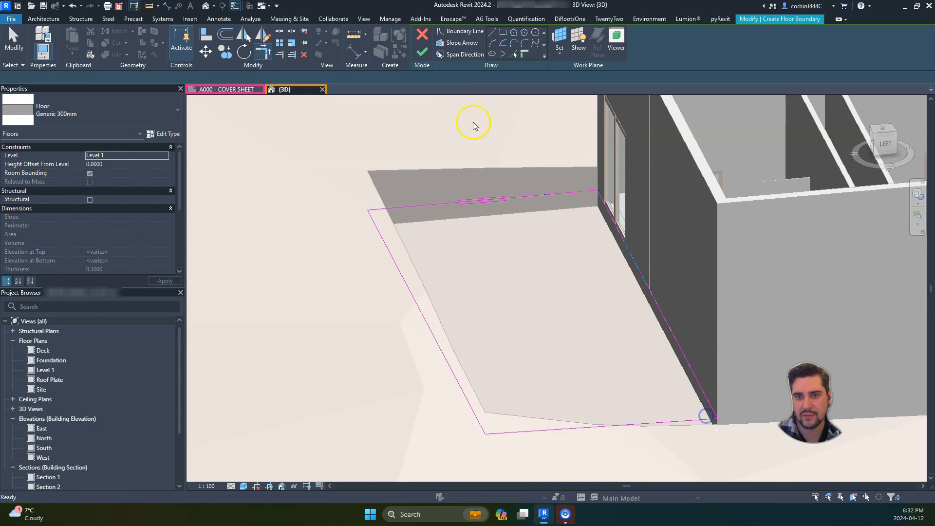
click(422, 53)
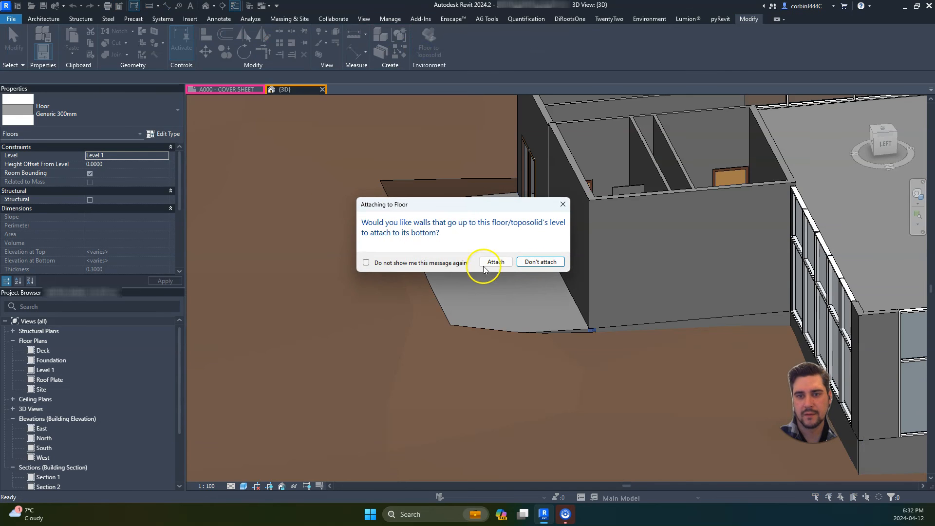
click(494, 262)
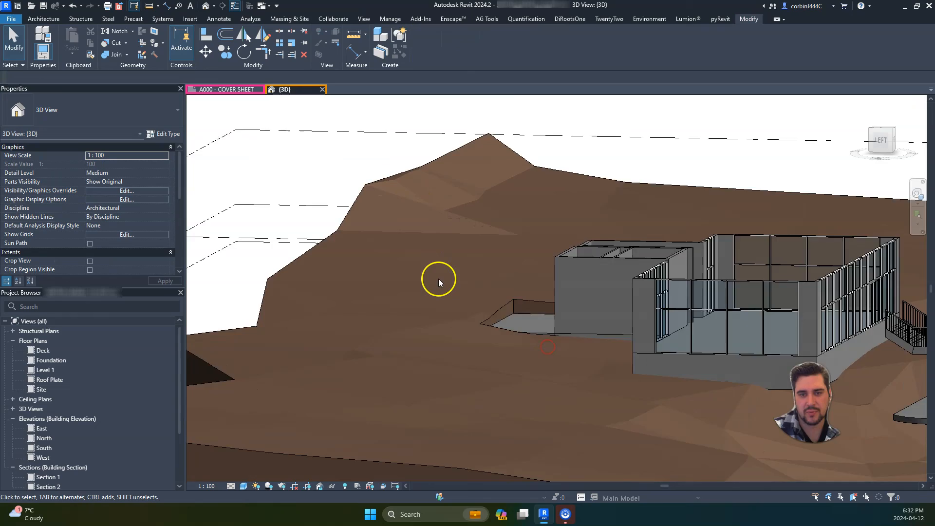
drag(438, 280, 714, 369)
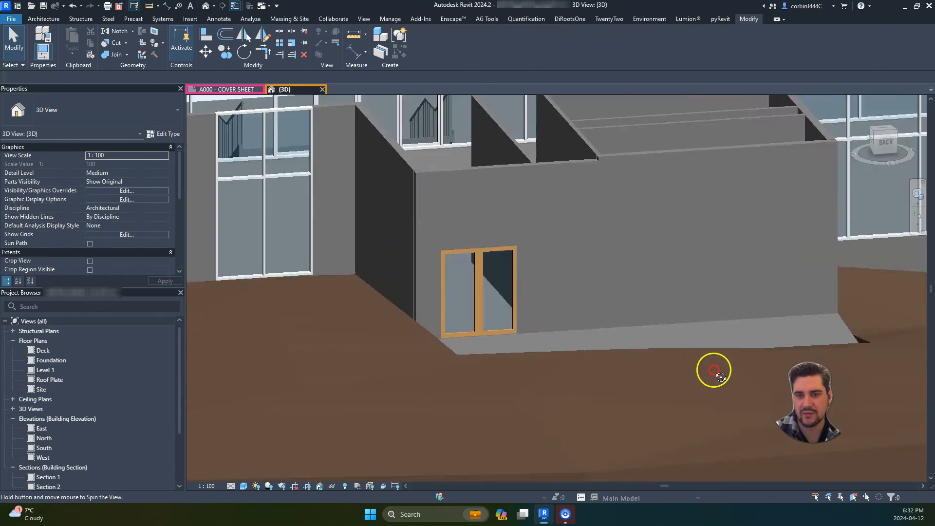
drag(712, 370, 311, 374)
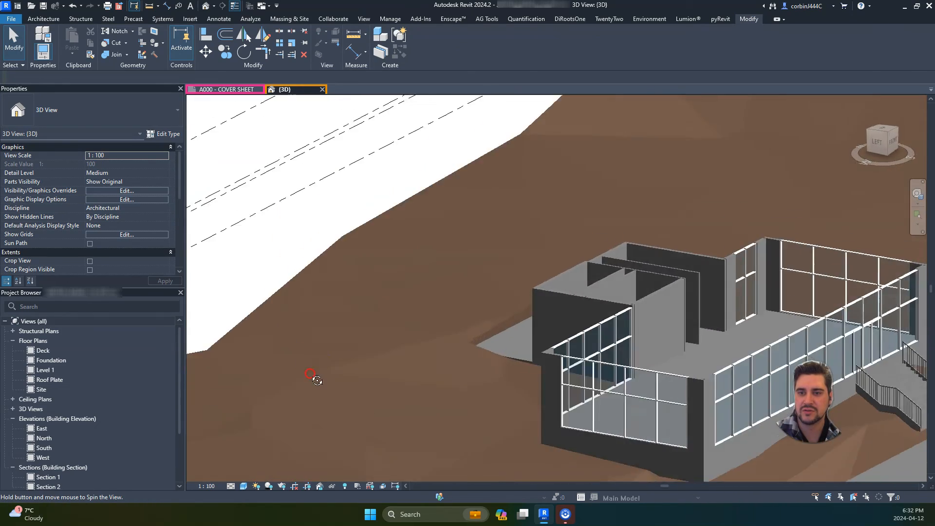
drag(310, 375, 555, 367)
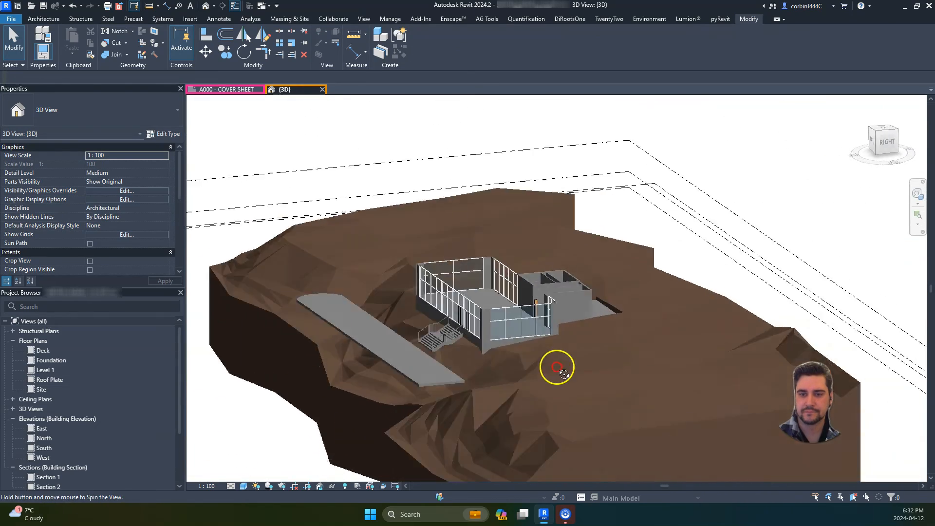
drag(555, 367, 771, 361)
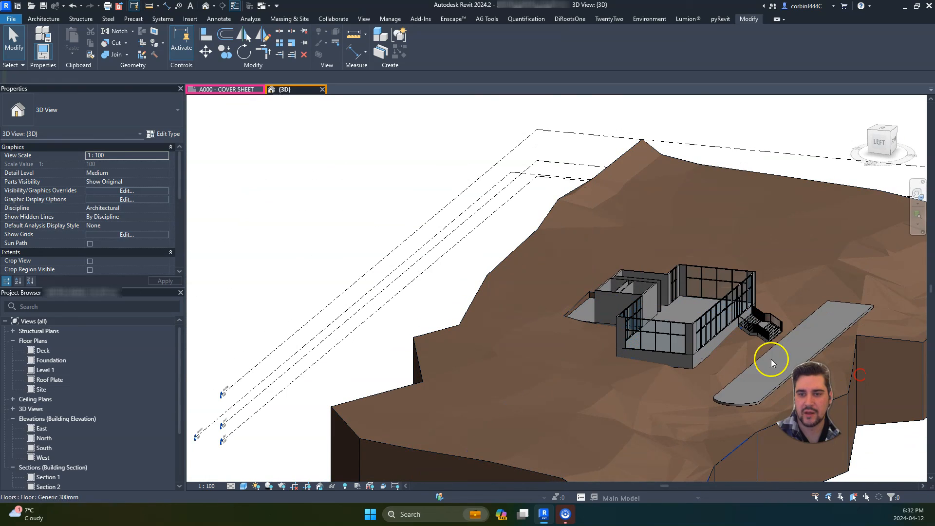